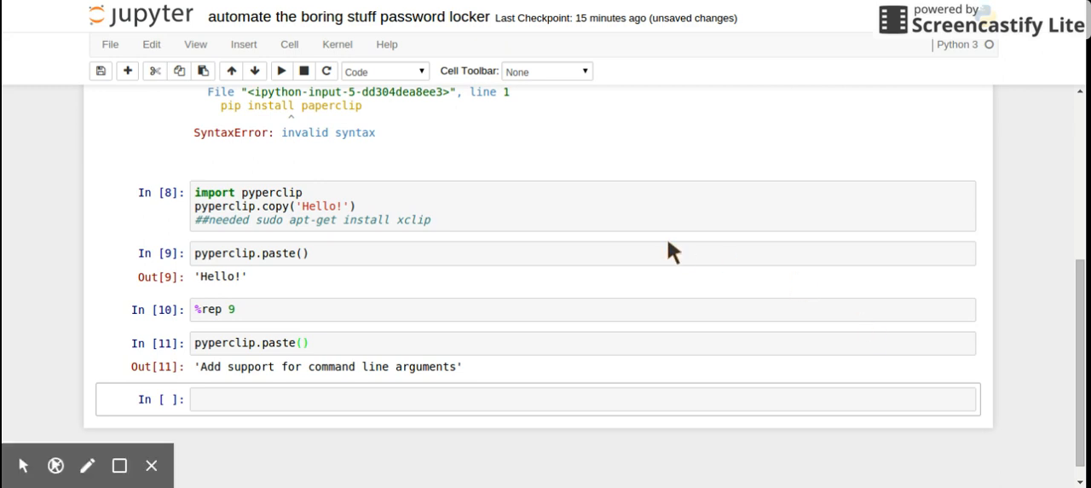
mouse_move(571, 192)
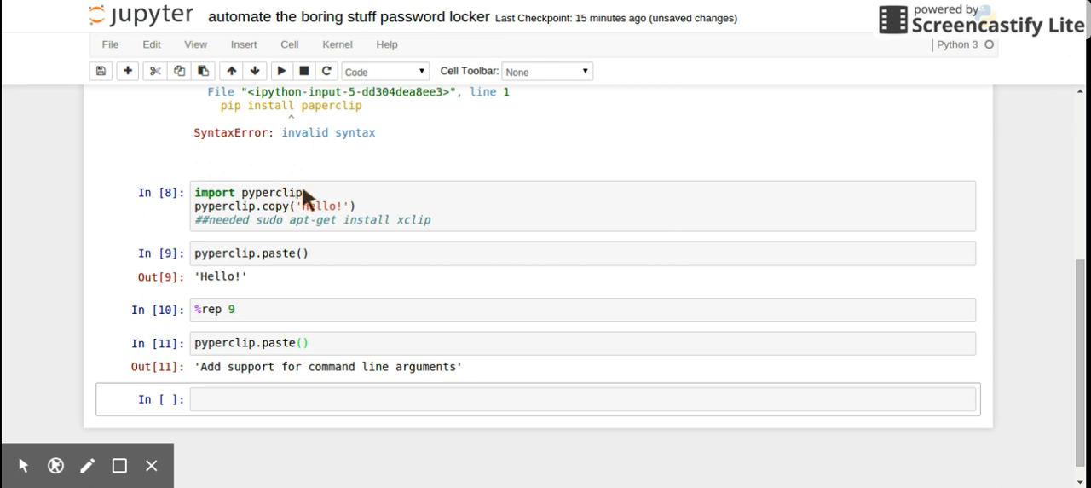
Re-run the pyperclip import-and-copy cell and the paste cell as In [12] and In [13].
left_click(261, 219)
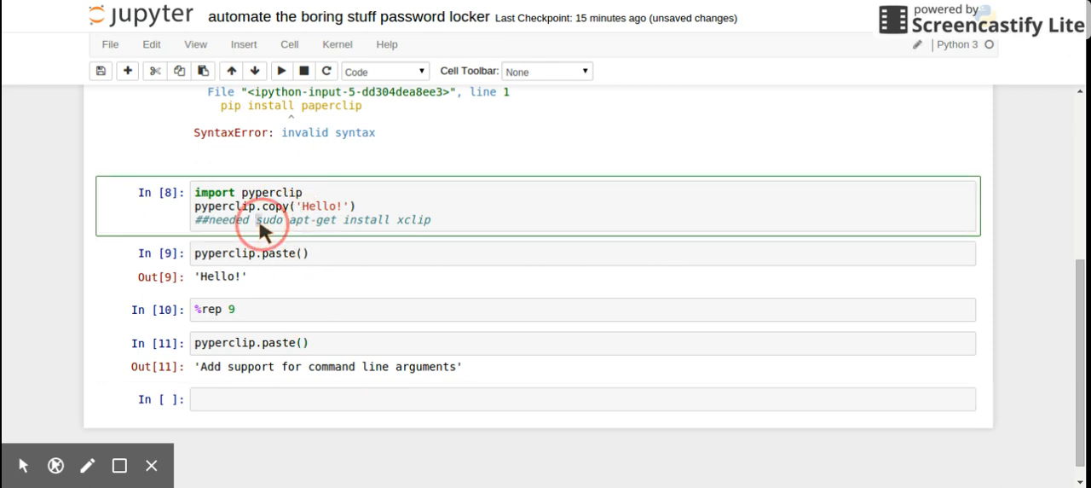
left_click_drag(256, 219, 430, 219)
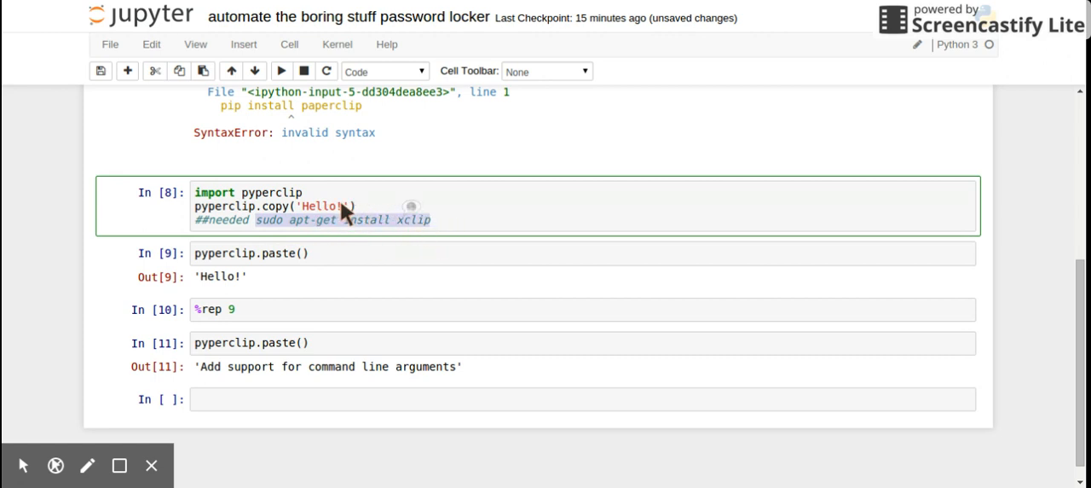
mouse_move(498, 221)
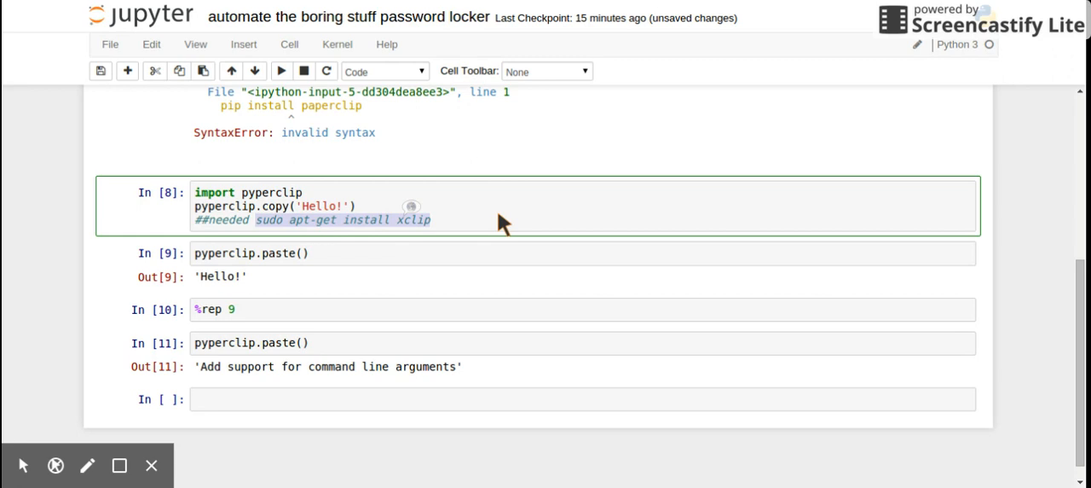
mouse_move(570, 13)
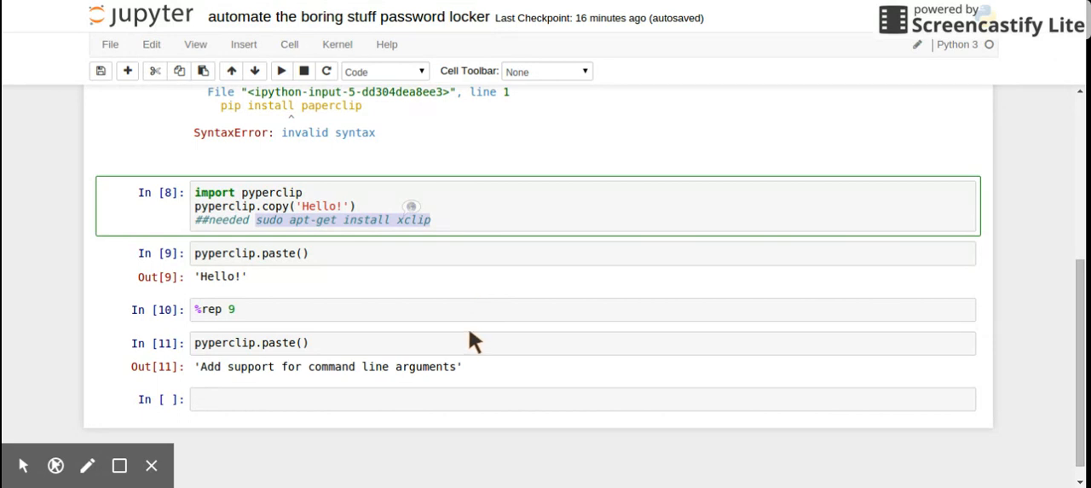
mouse_move(239, 296)
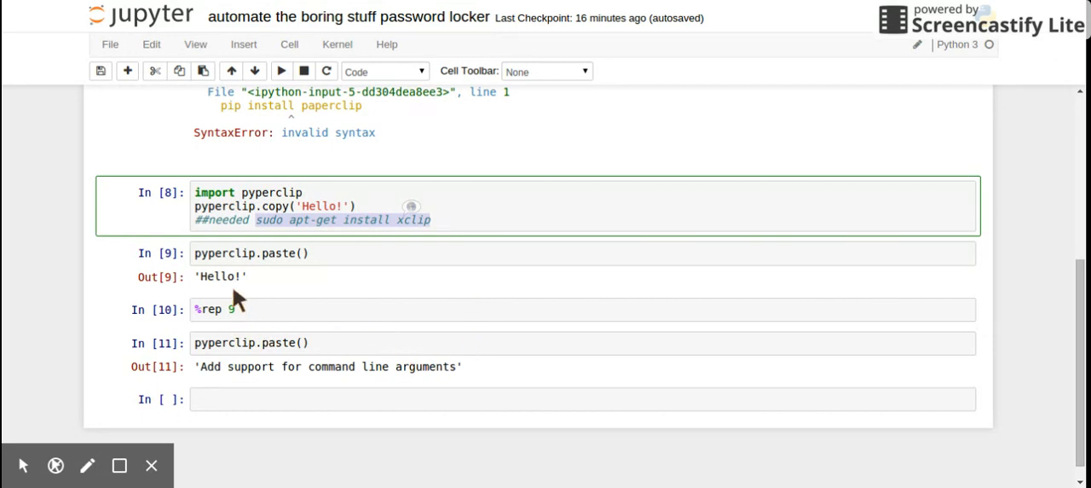
mouse_move(460, 218)
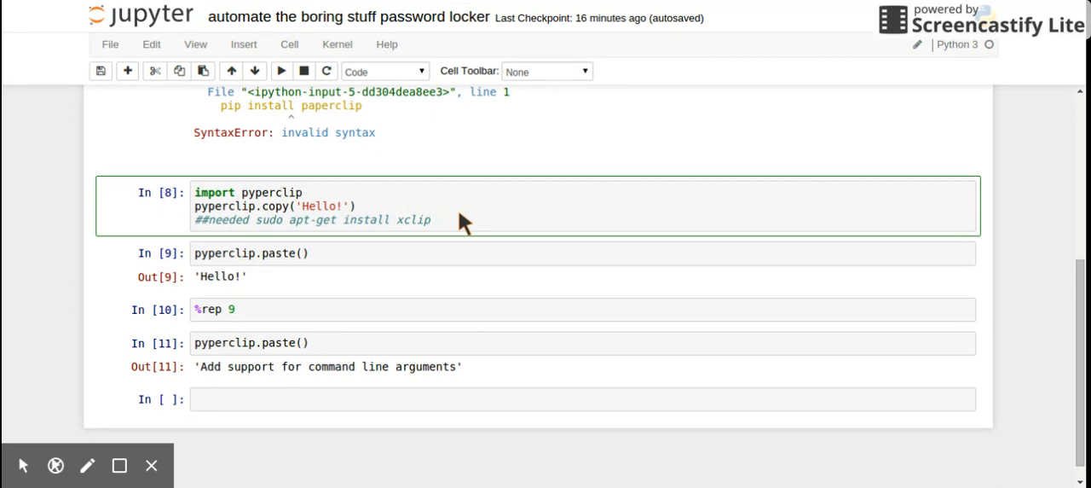
left_click(460, 220)
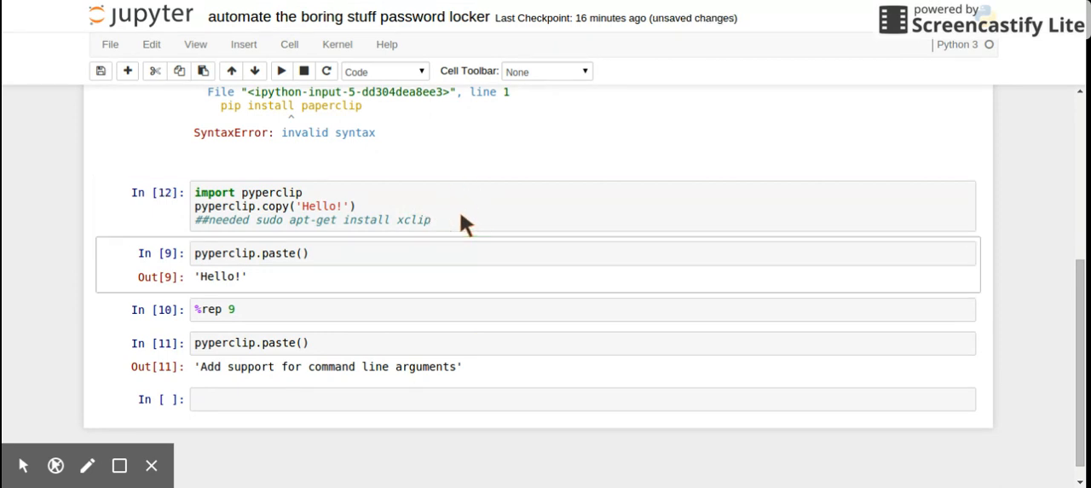
mouse_move(316, 260)
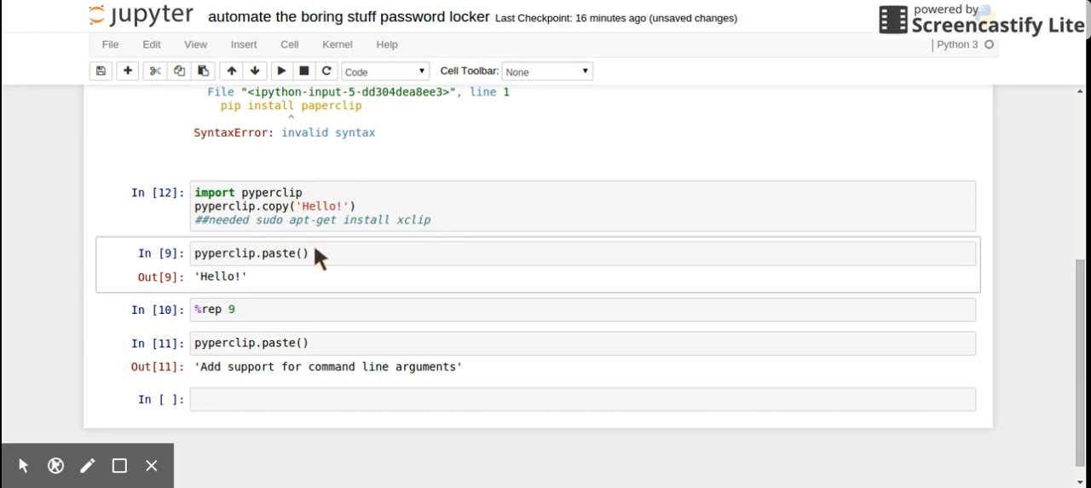
left_click(273, 207)
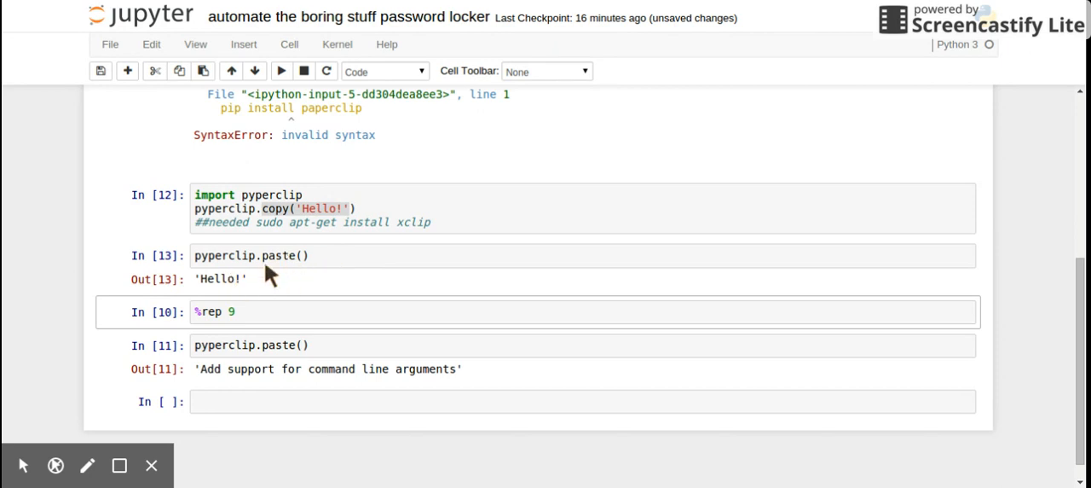
mouse_move(354, 211)
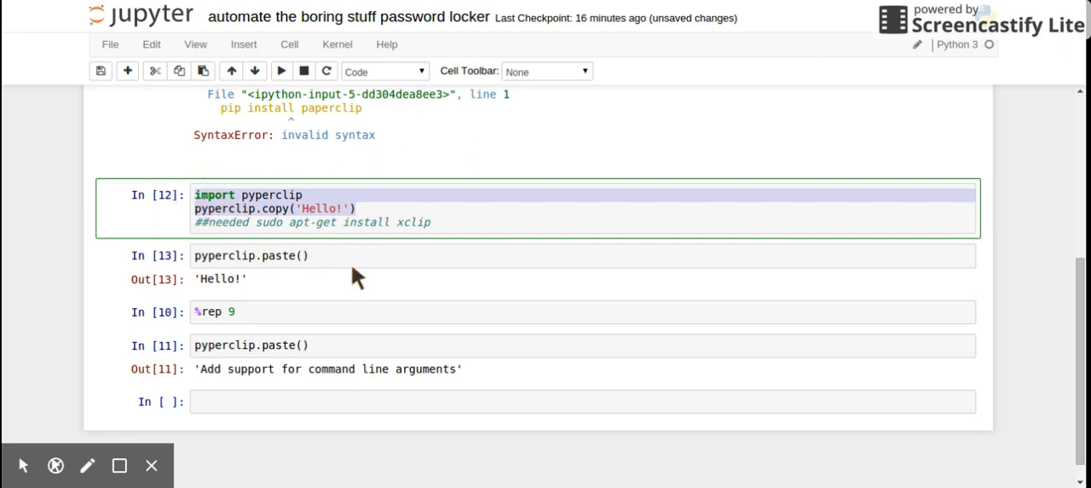
Run pyperclip.paste() in a new bottom cell to output the copied import-and-copy lines.
left_click(341, 402)
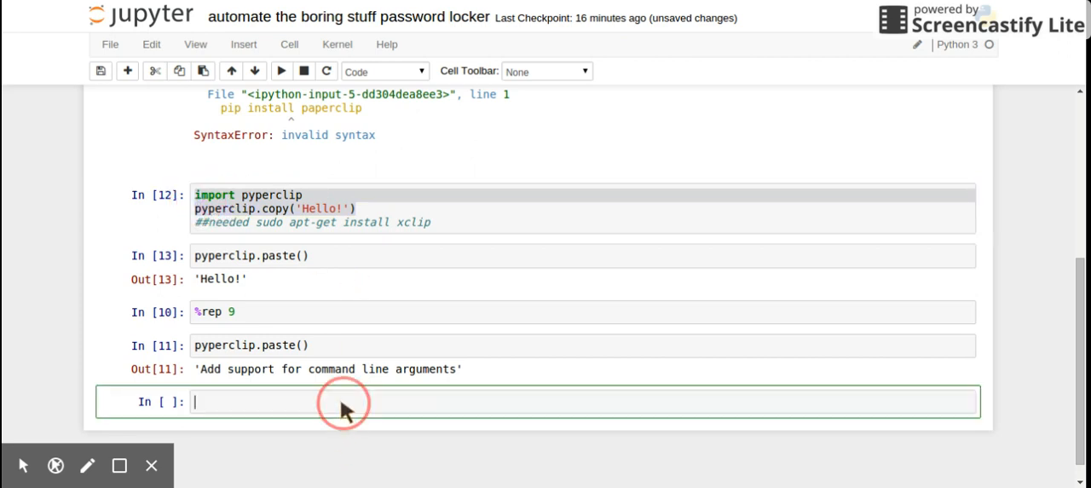
type("pa")
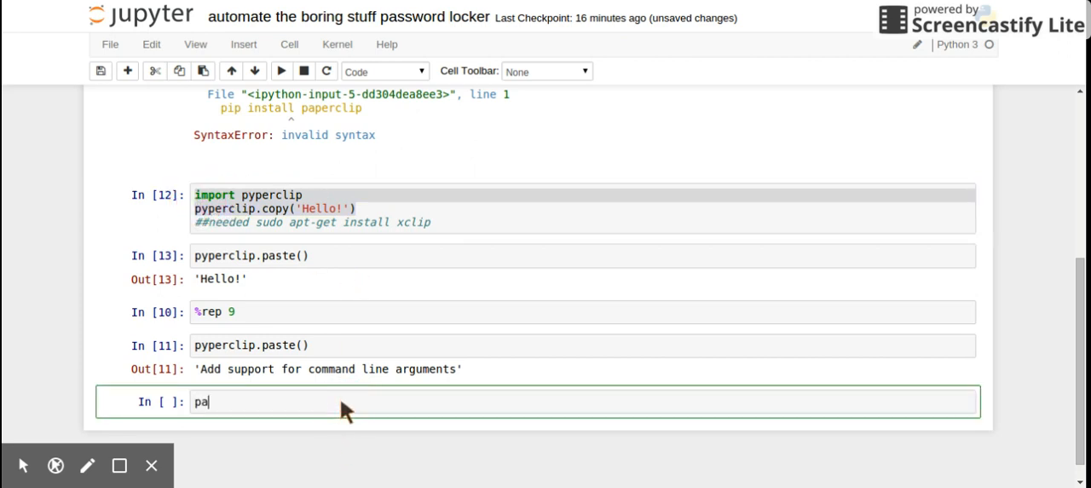
type("yper")
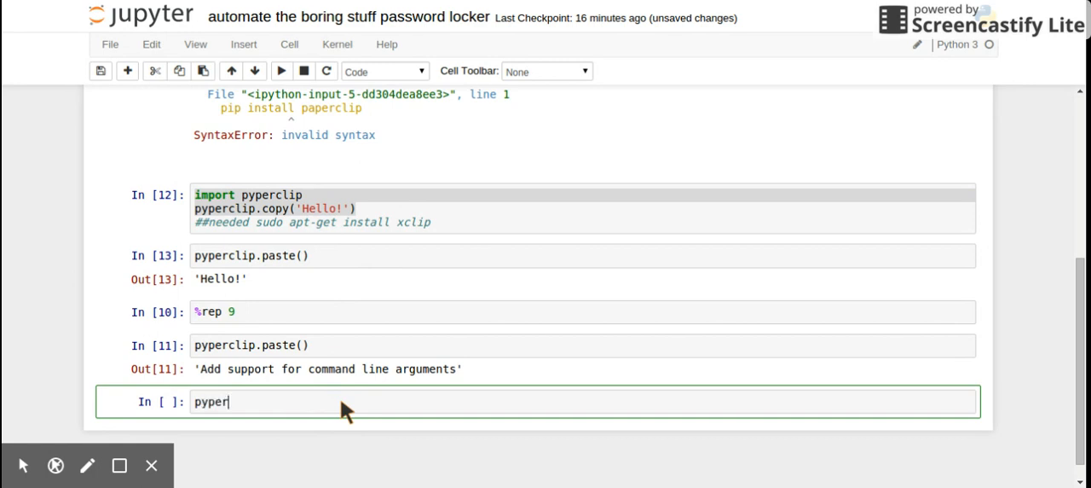
type("clip.pa")
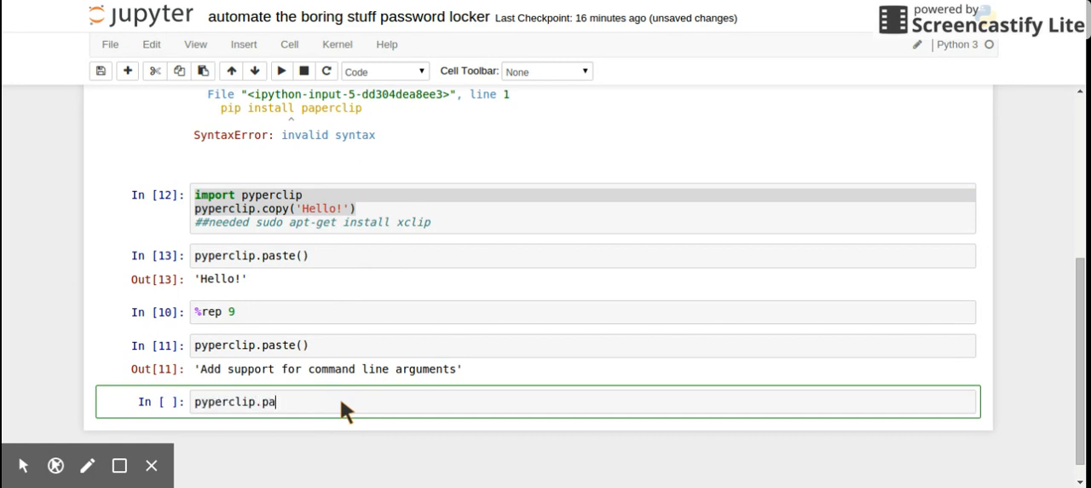
type("ste()")
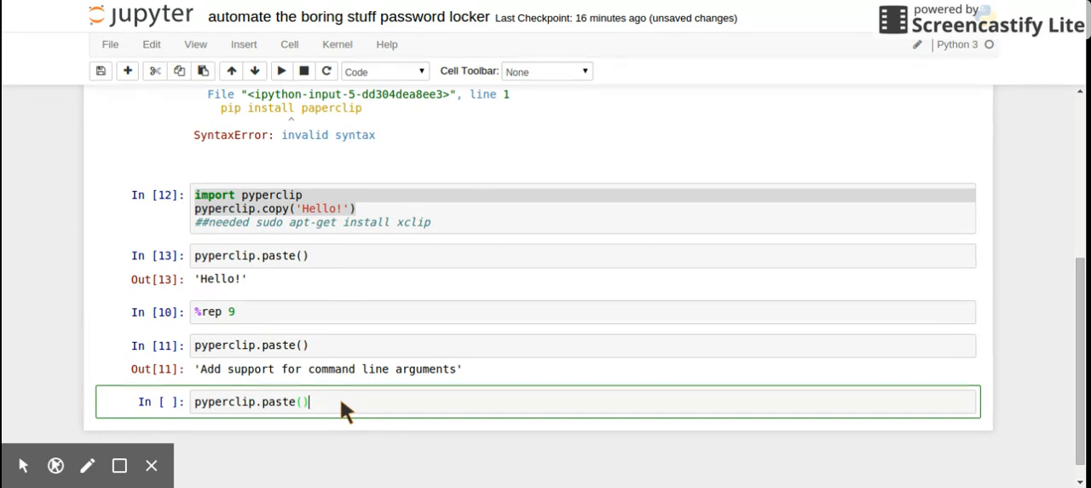
key("shift+enter")
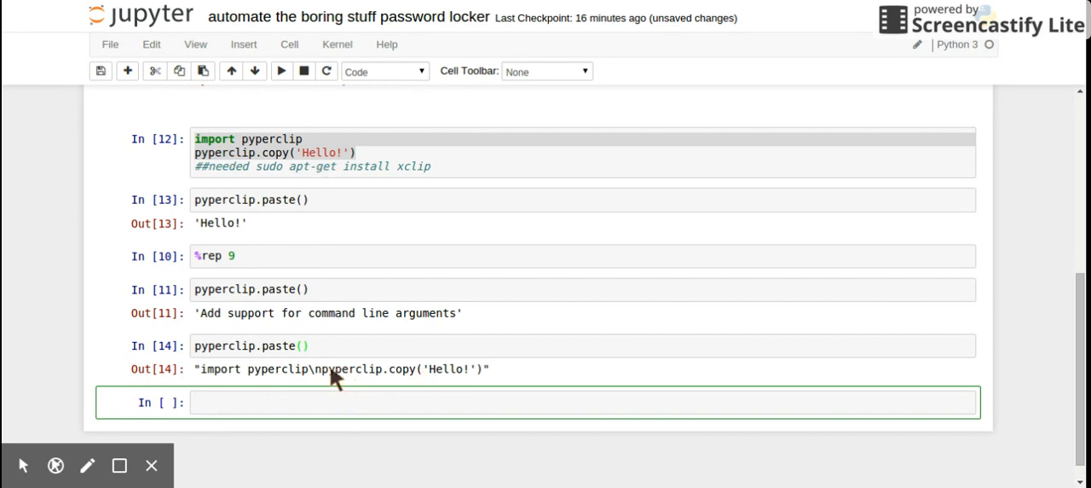
mouse_move(473, 9)
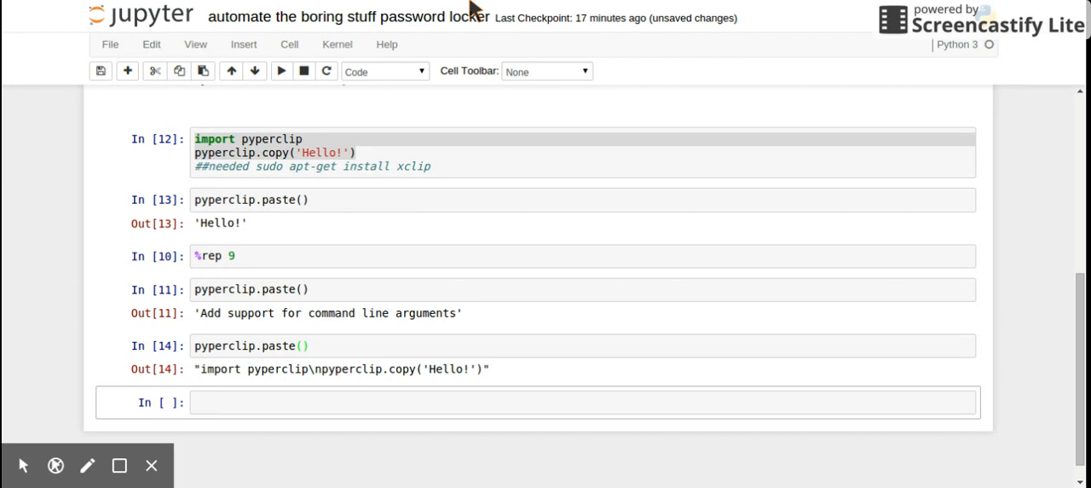
Enter pyperclip.paste() in the bottom cell, outputting the Windows/Mac/Linux requirements text.
left_click(298, 402)
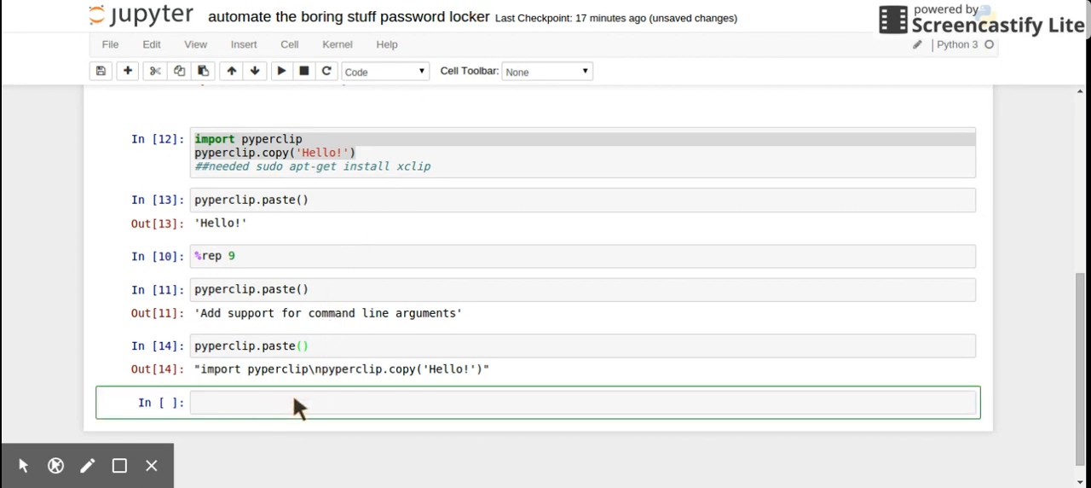
type("pyperclip.p")
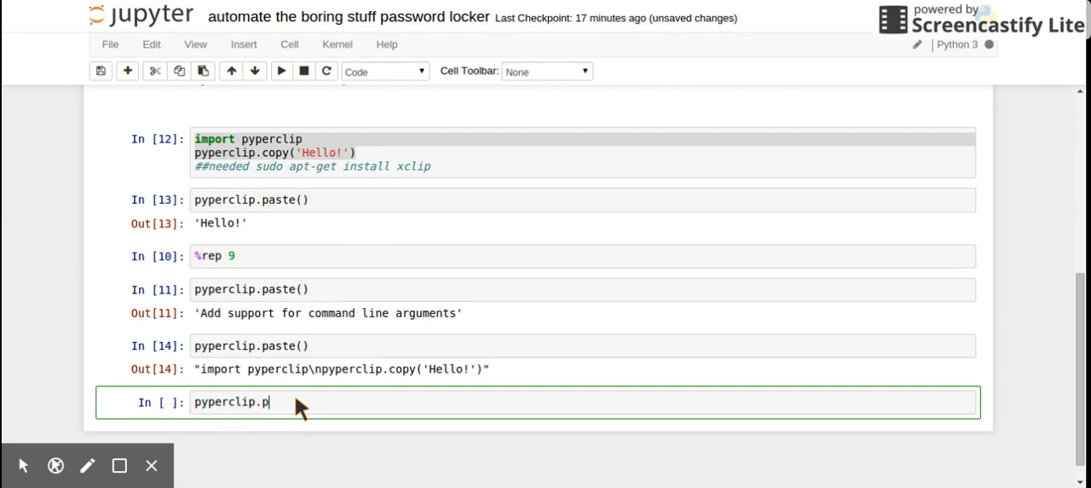
type("aste()")
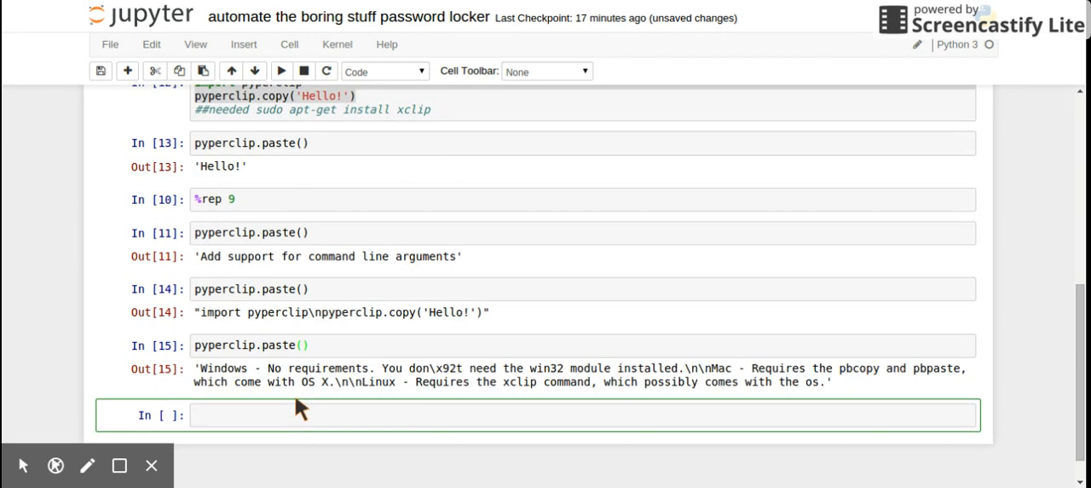
mouse_move(332, 349)
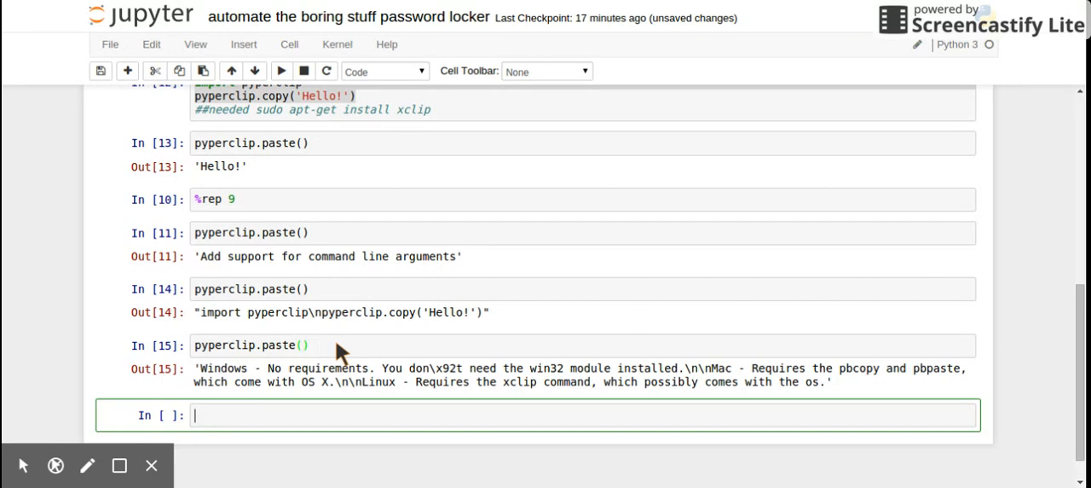
mouse_move(748, 247)
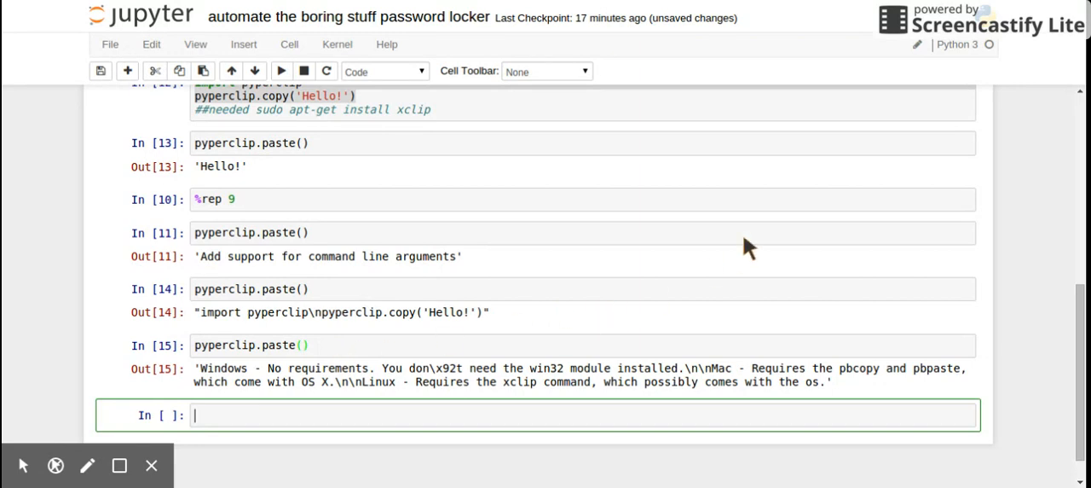